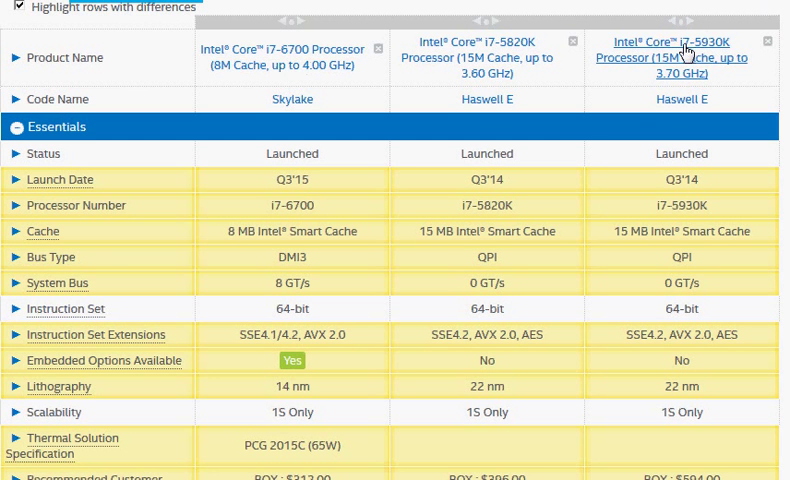
mouse_move(712, 58)
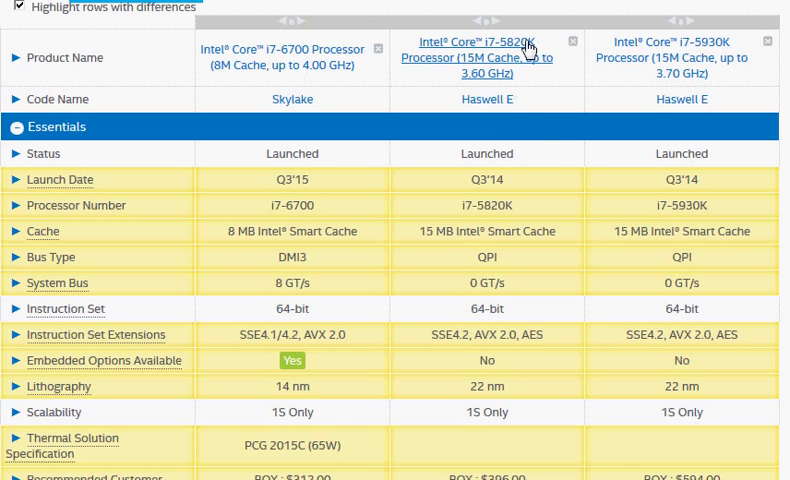
mouse_move(563, 192)
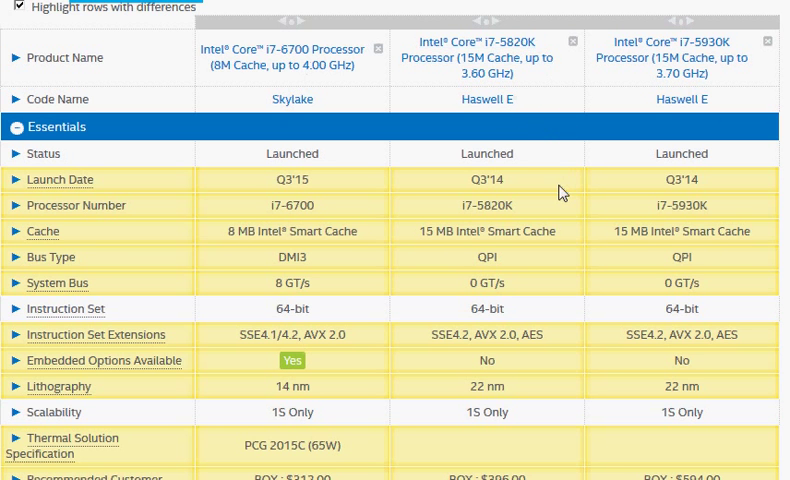
mouse_move(565, 193)
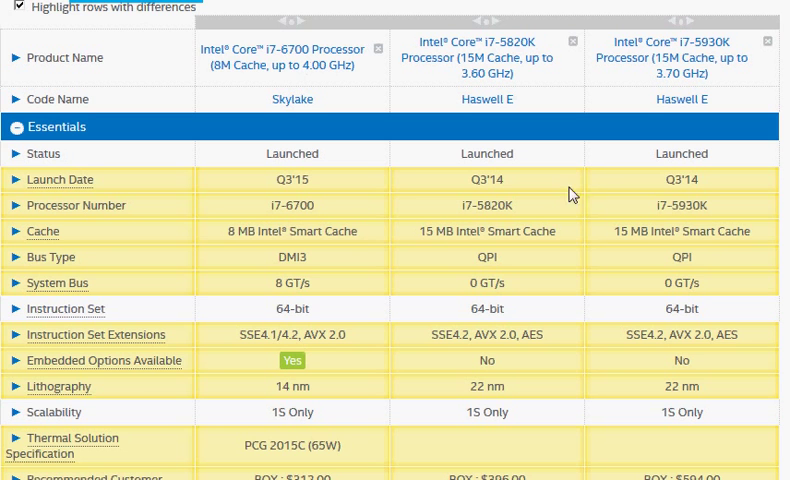
mouse_move(570, 193)
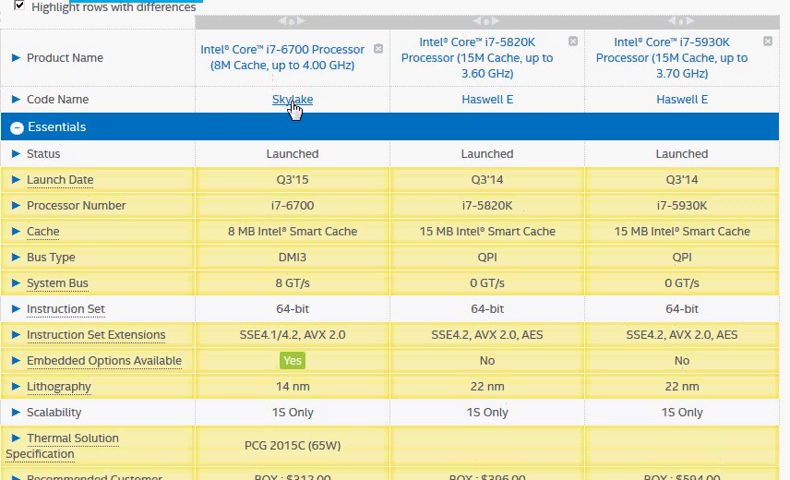
mouse_move(680, 57)
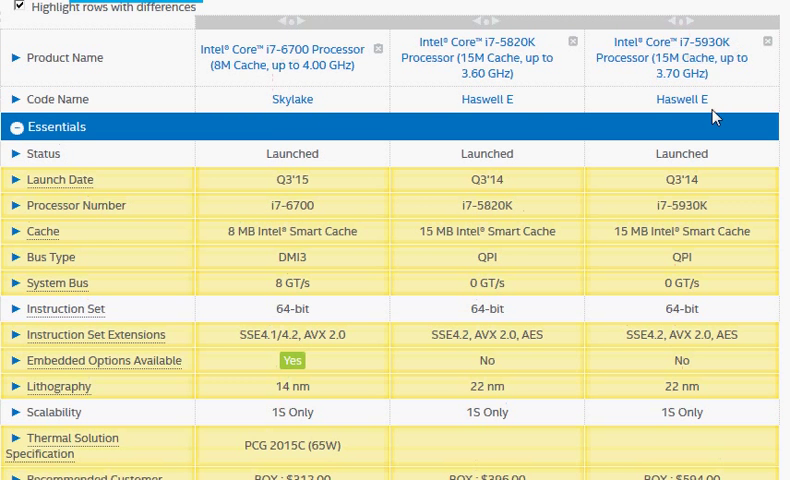
mouse_move(332, 190)
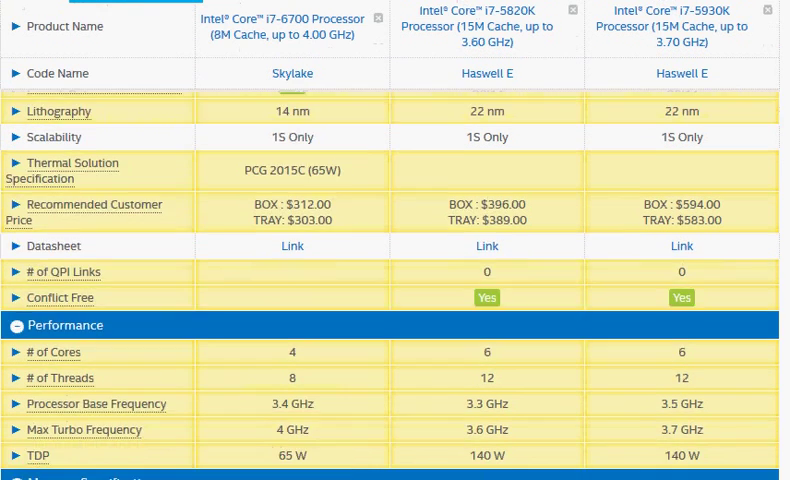
Highlight the i7-5930K's 6-core count and the i7-5820K's $389.00 tray price in the comparison.
scroll(down, 3)
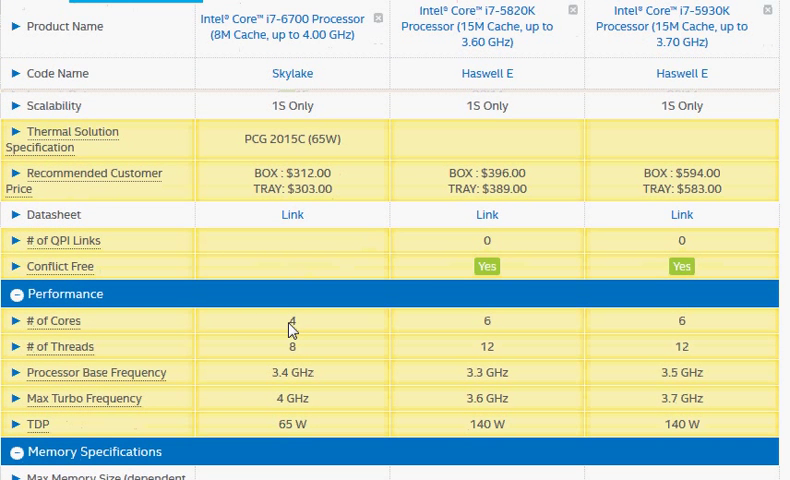
double_click(292, 320)
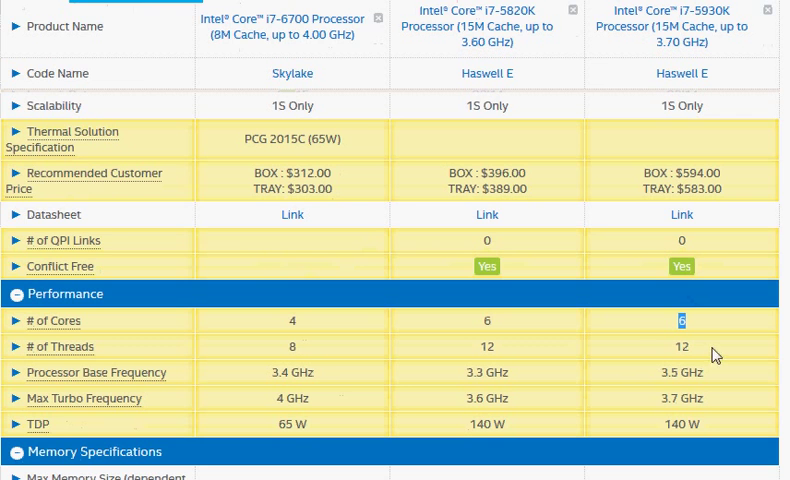
mouse_move(697, 350)
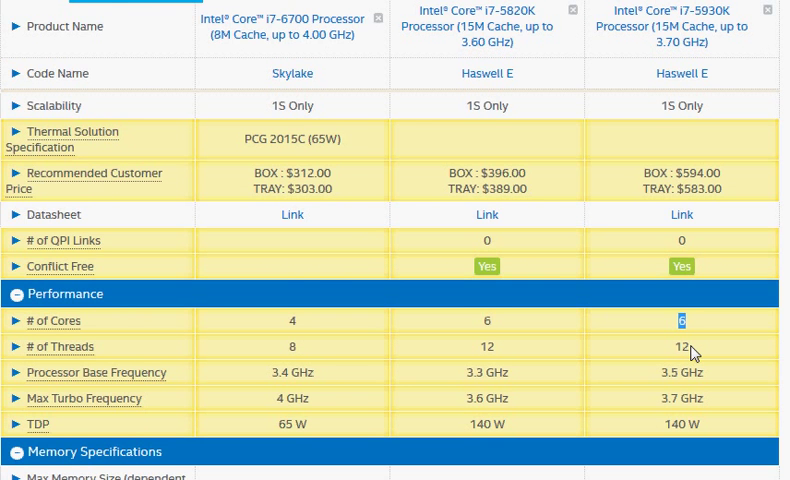
mouse_move(573, 336)
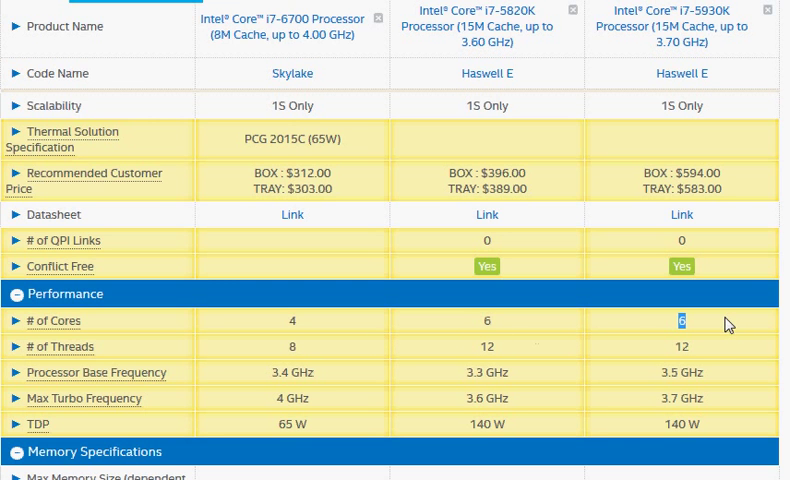
mouse_move(616, 382)
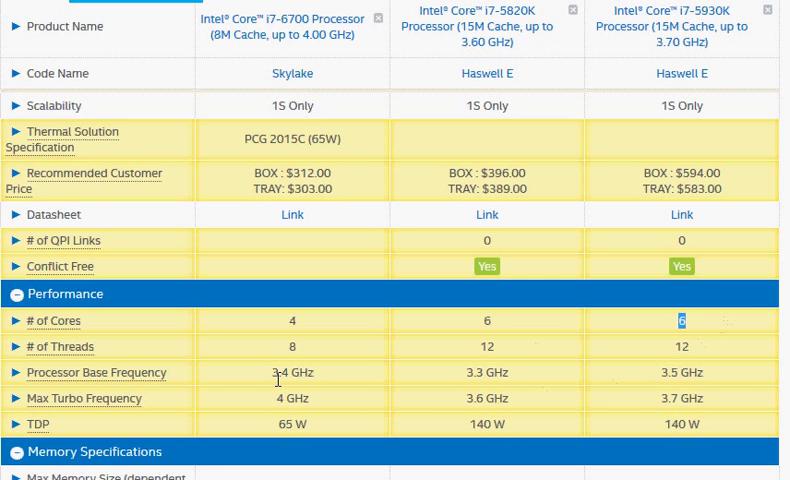
mouse_move(648, 362)
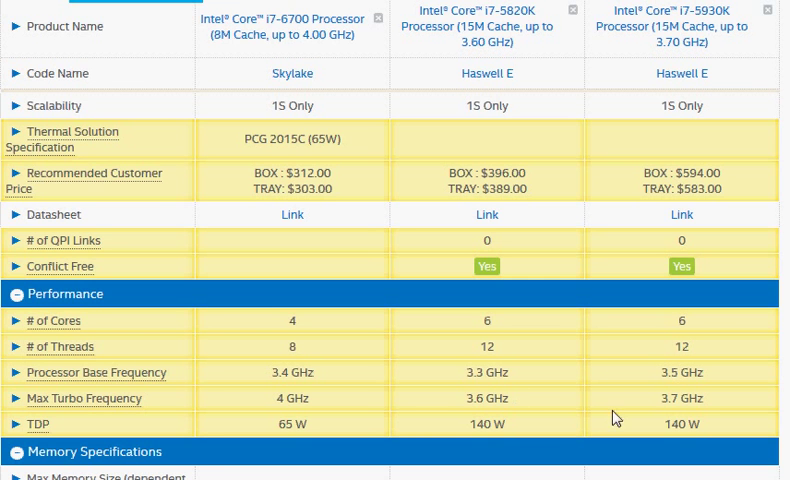
mouse_move(698, 413)
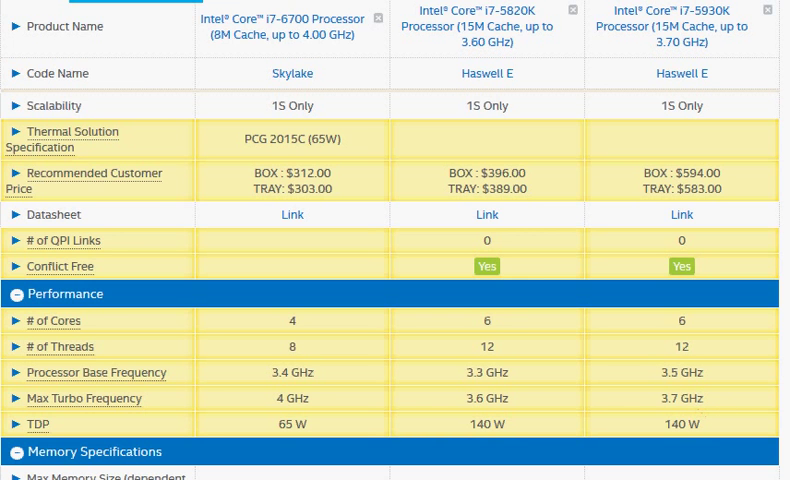
mouse_move(510, 25)
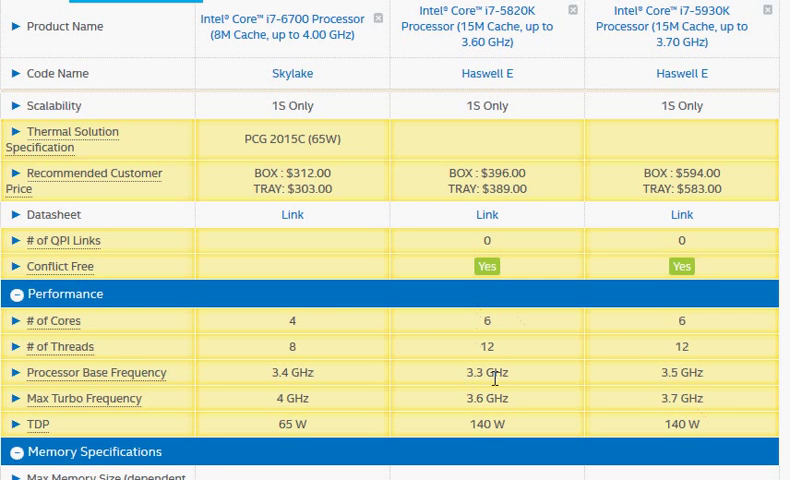
mouse_move(465, 411)
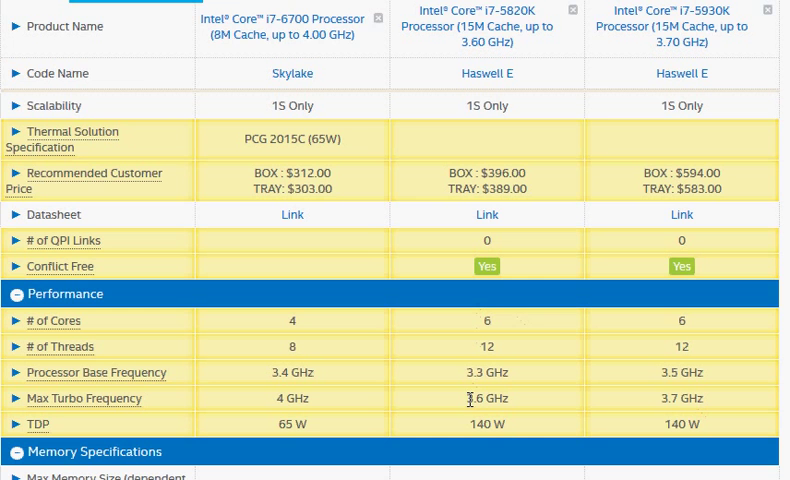
mouse_move(570, 413)
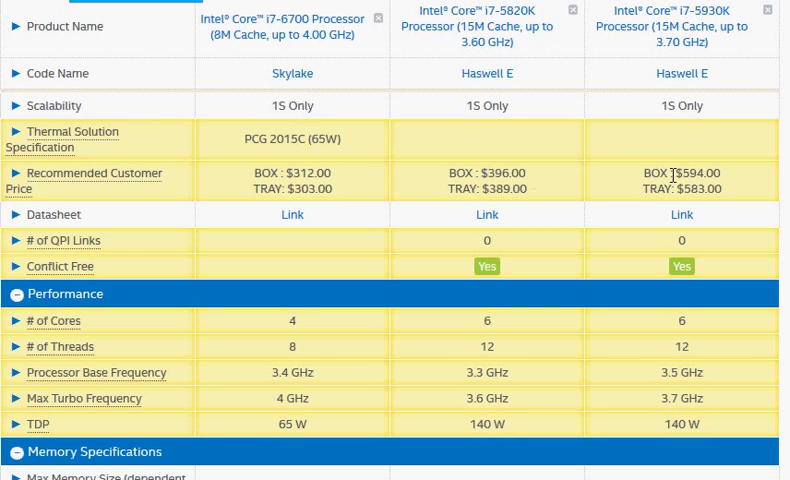
double_click(688, 174)
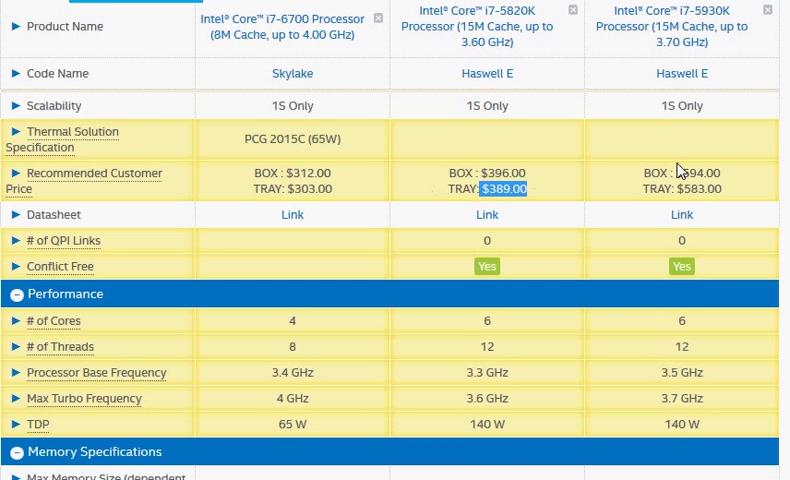
mouse_move(662, 370)
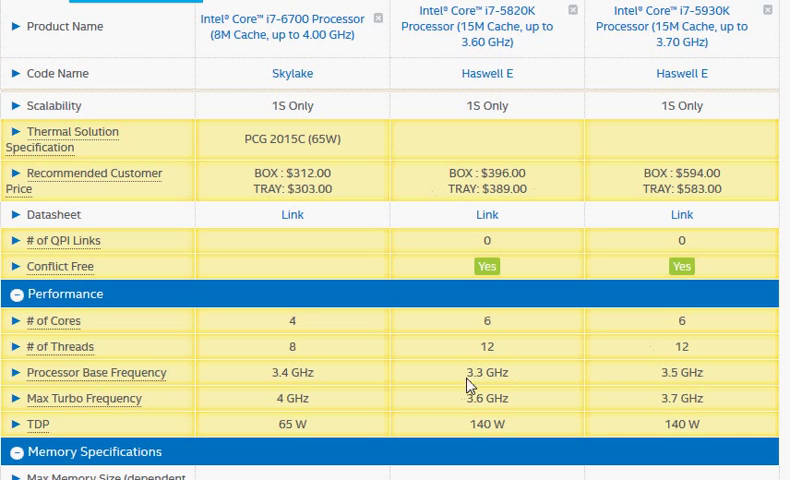
mouse_move(514, 410)
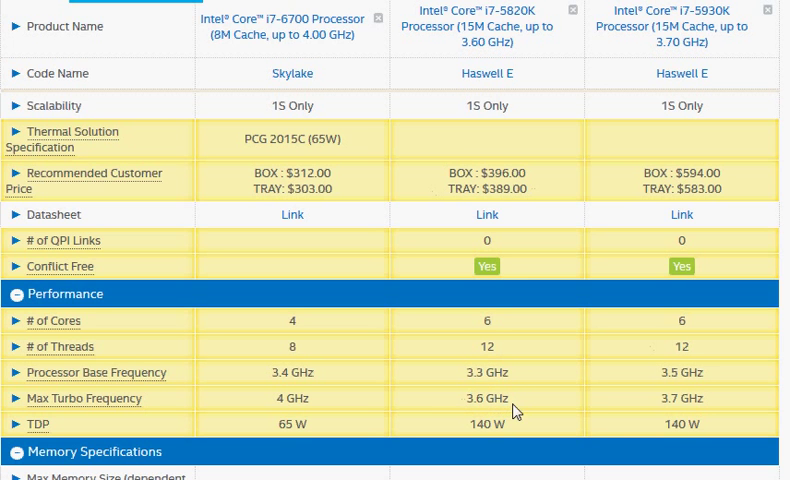
mouse_move(452, 170)
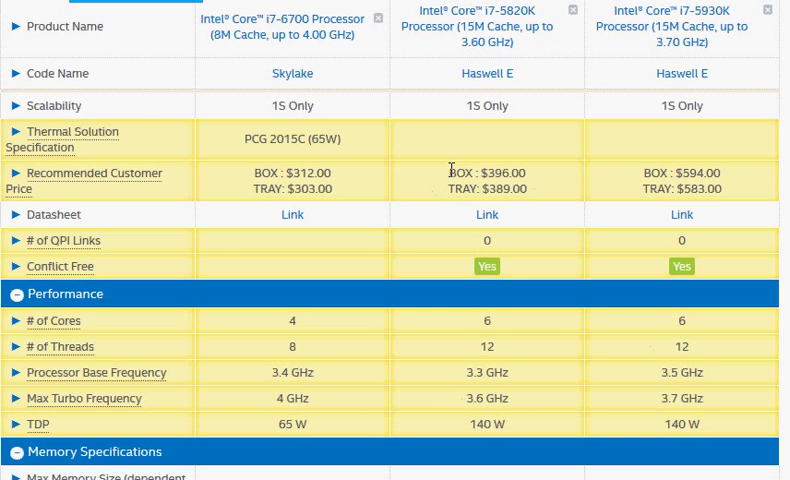
mouse_move(548, 182)
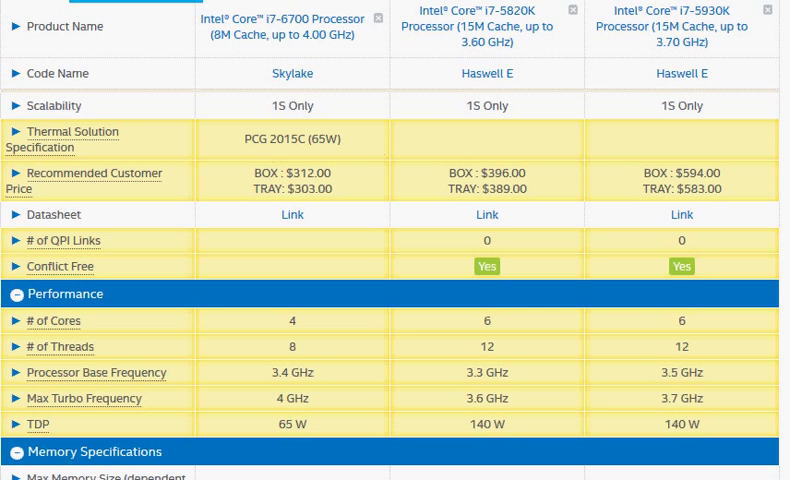
mouse_move(642, 70)
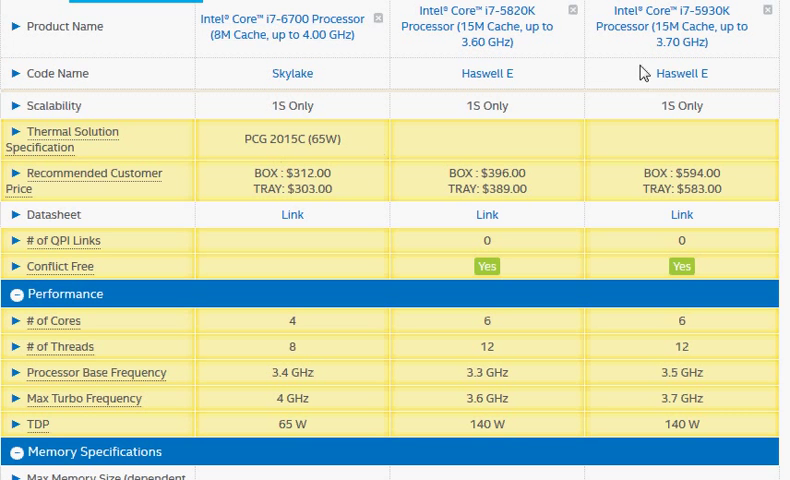
mouse_move(695, 138)
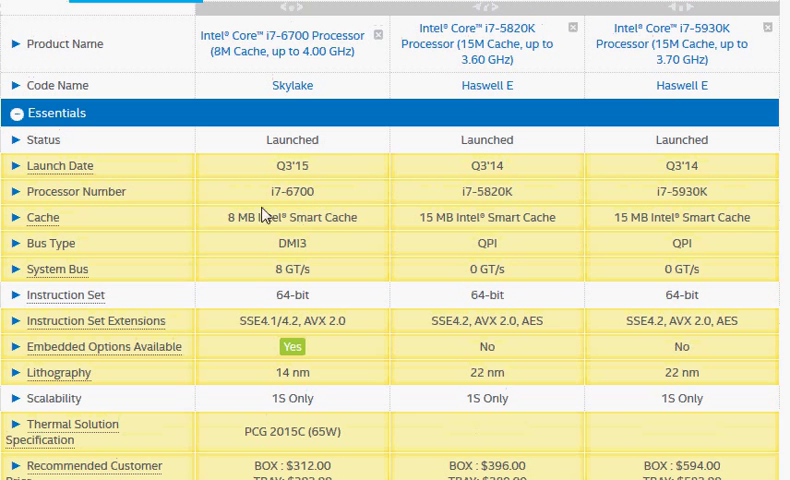
mouse_move(220, 223)
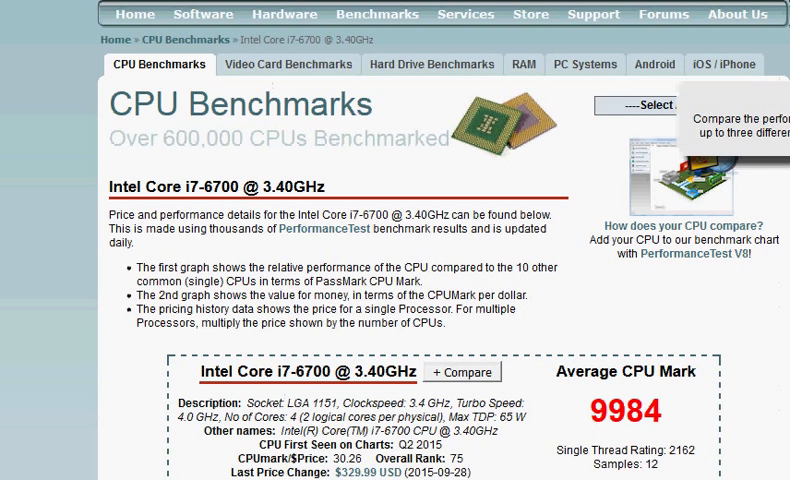
Highlight the i7-5820K's 12995 Average CPU Mark on its PassMark page.
scroll(down, 3)
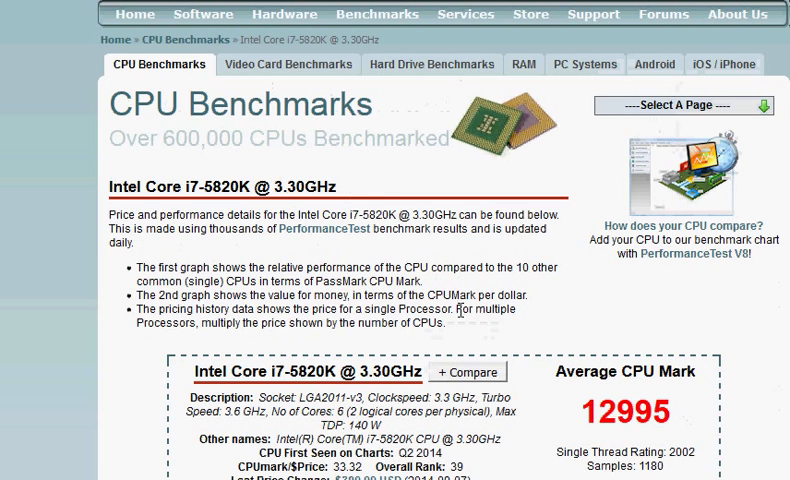
double_click(312, 372)
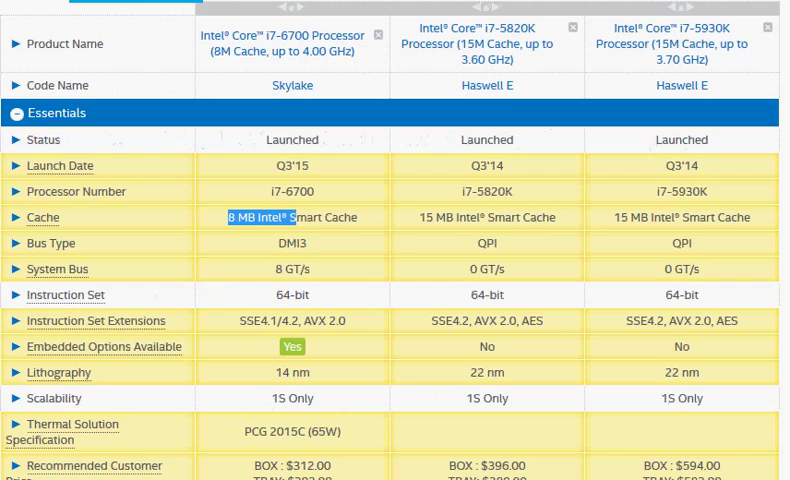
Highlight the i7-6700's 65 W TDP and 14 nm lithography in the comparison.
scroll(down, 3)
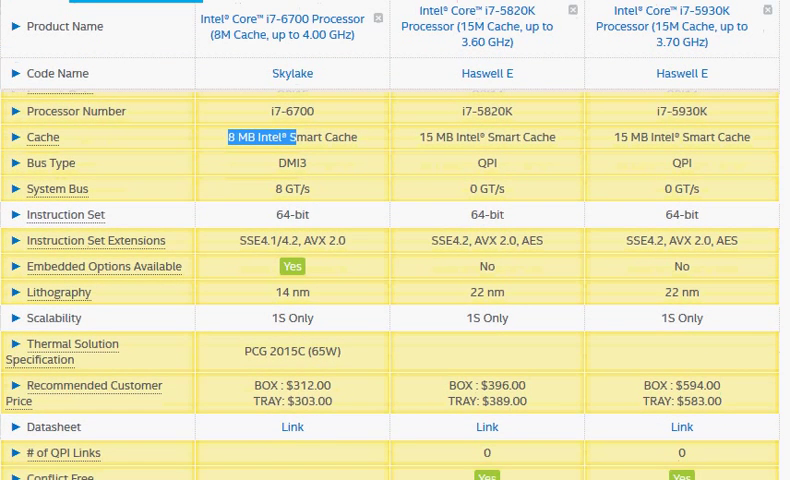
scroll(down, 3)
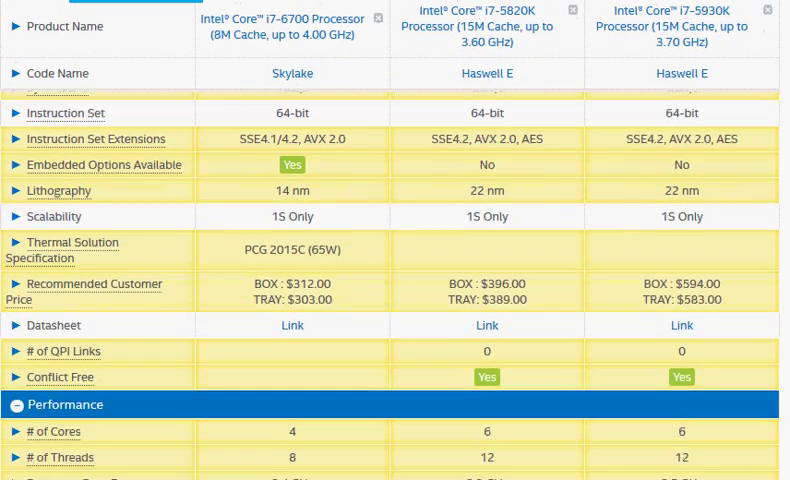
scroll(down, 3)
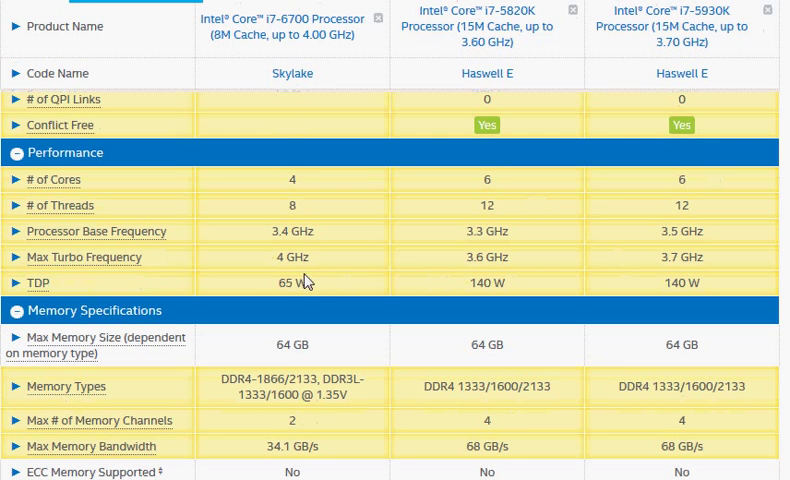
double_click(290, 283)
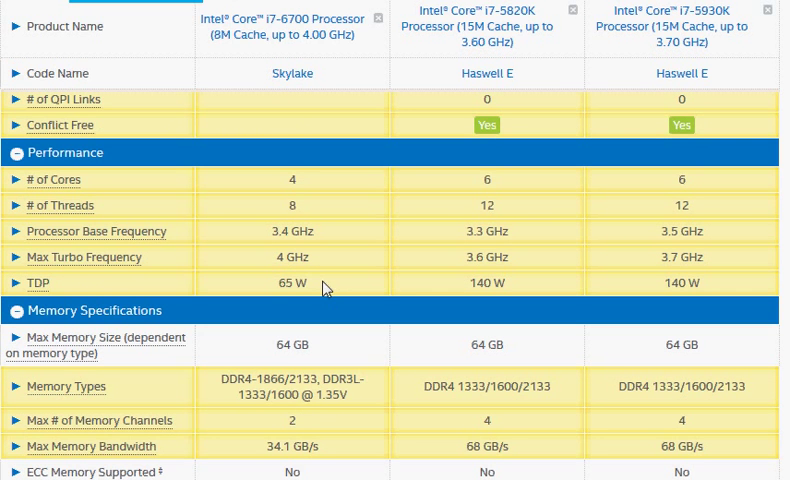
double_click(286, 283)
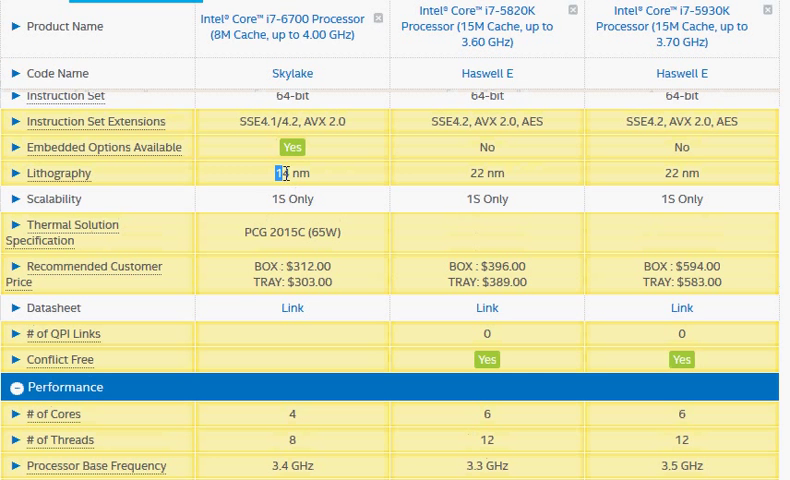
double_click(298, 173)
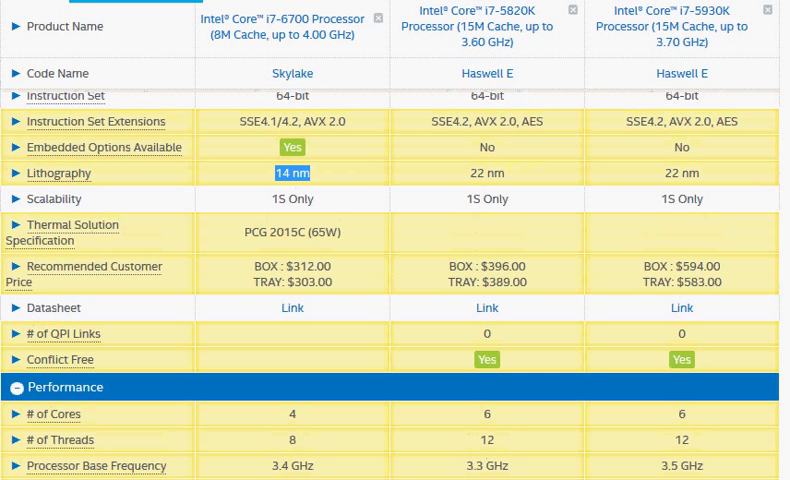
scroll(down, 3)
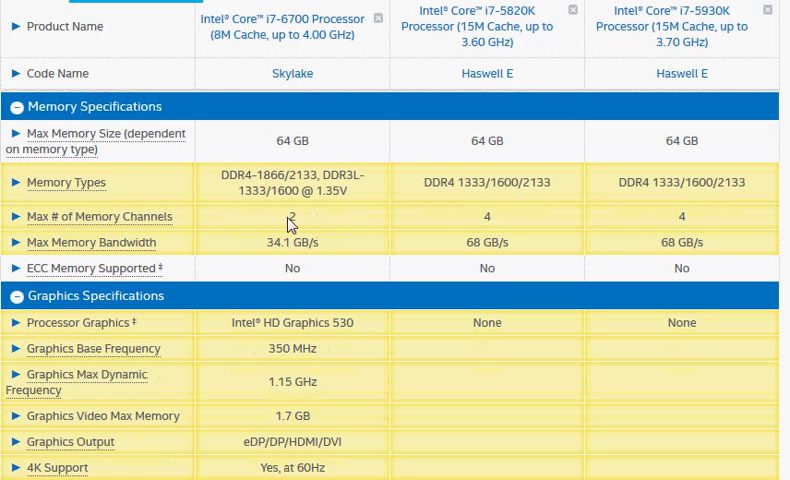
Highlight the i7-6700's 2 memory channels and 34.1 GB/s memory bandwidth.
double_click(290, 217)
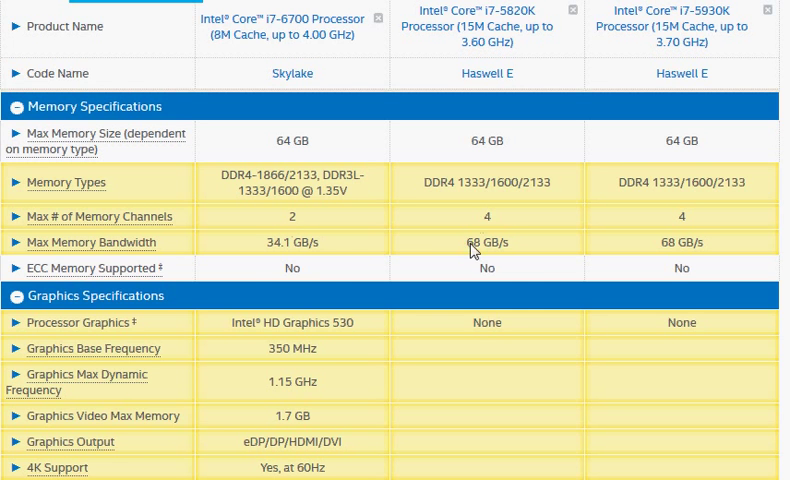
double_click(280, 242)
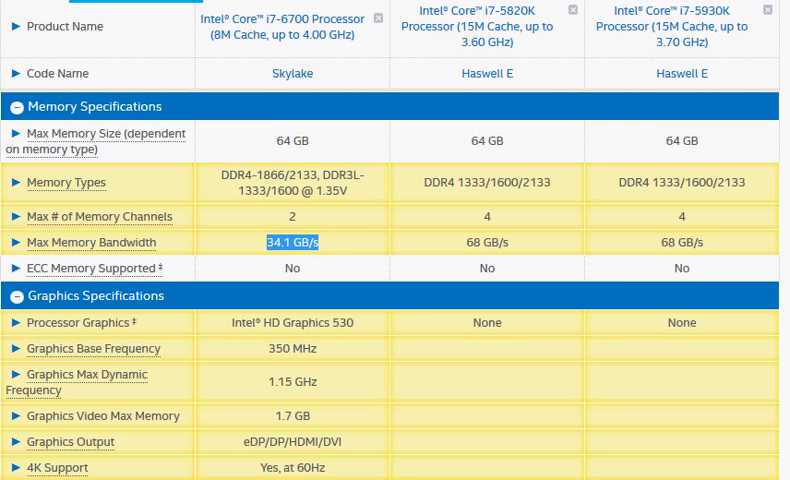
scroll(down, 3)
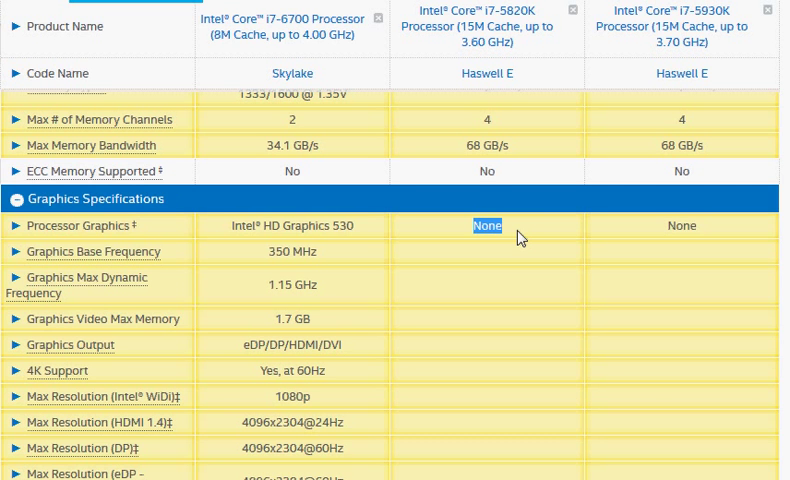
mouse_move(520, 237)
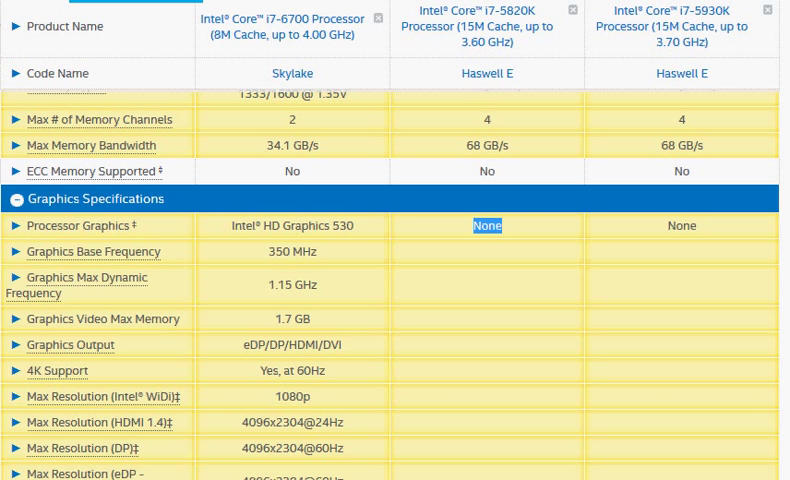